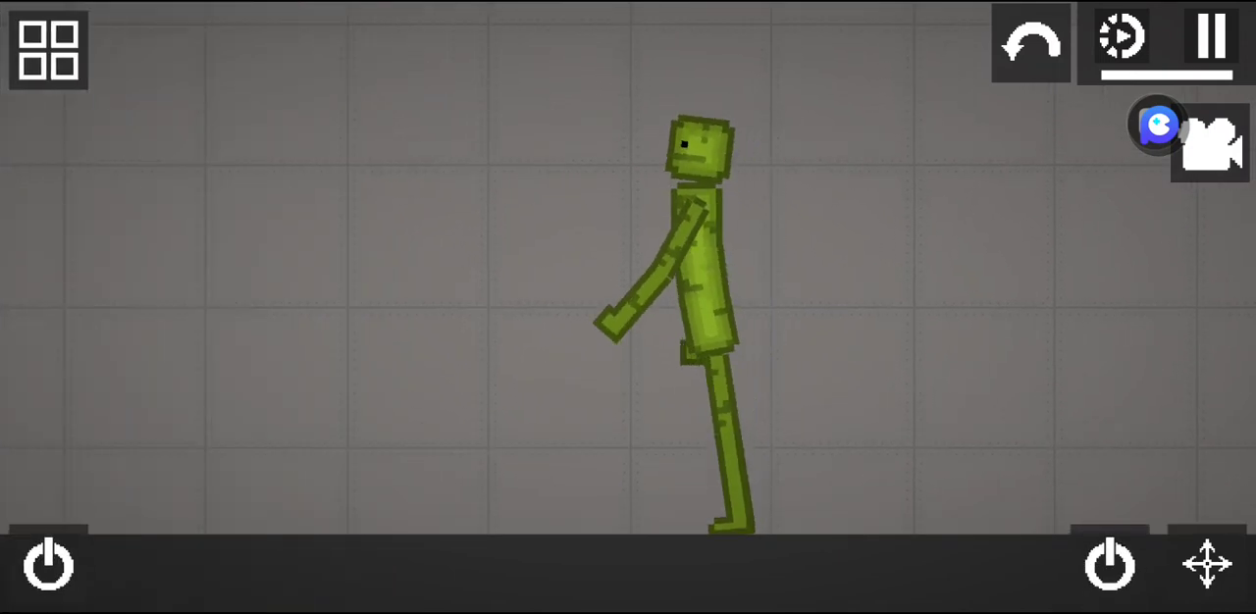
Bring up the spawn menu showing the Saves category of stored contraptions
{"action": "left_click", "coordinate": [47, 51]}
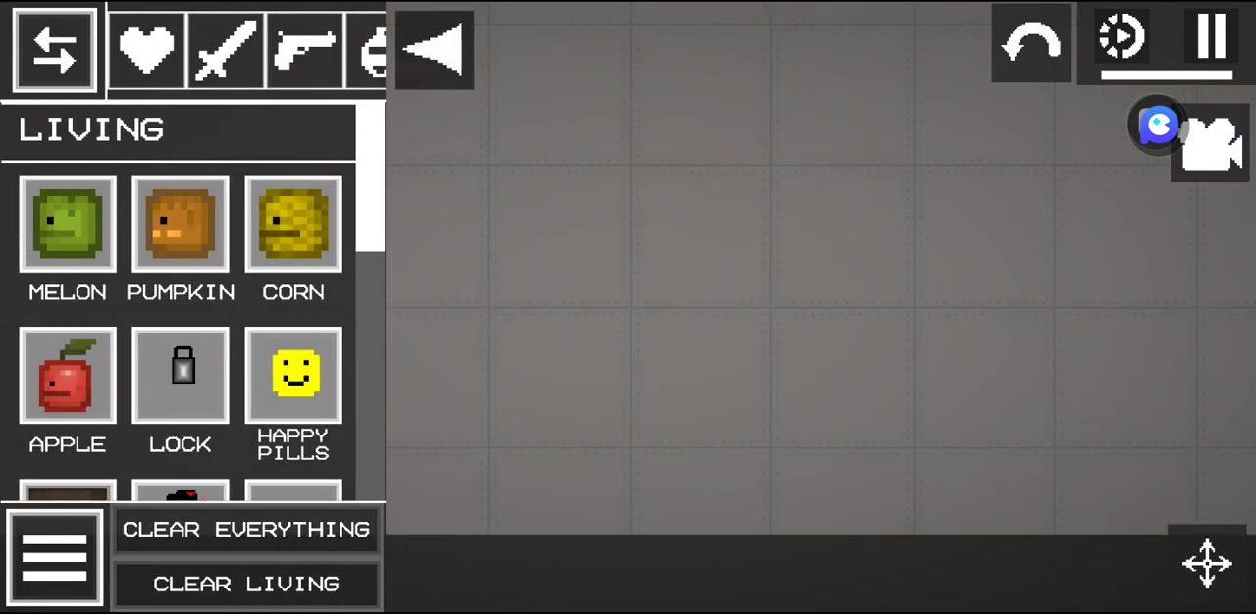
{"action": "left_click", "coordinate": [687, 471]}
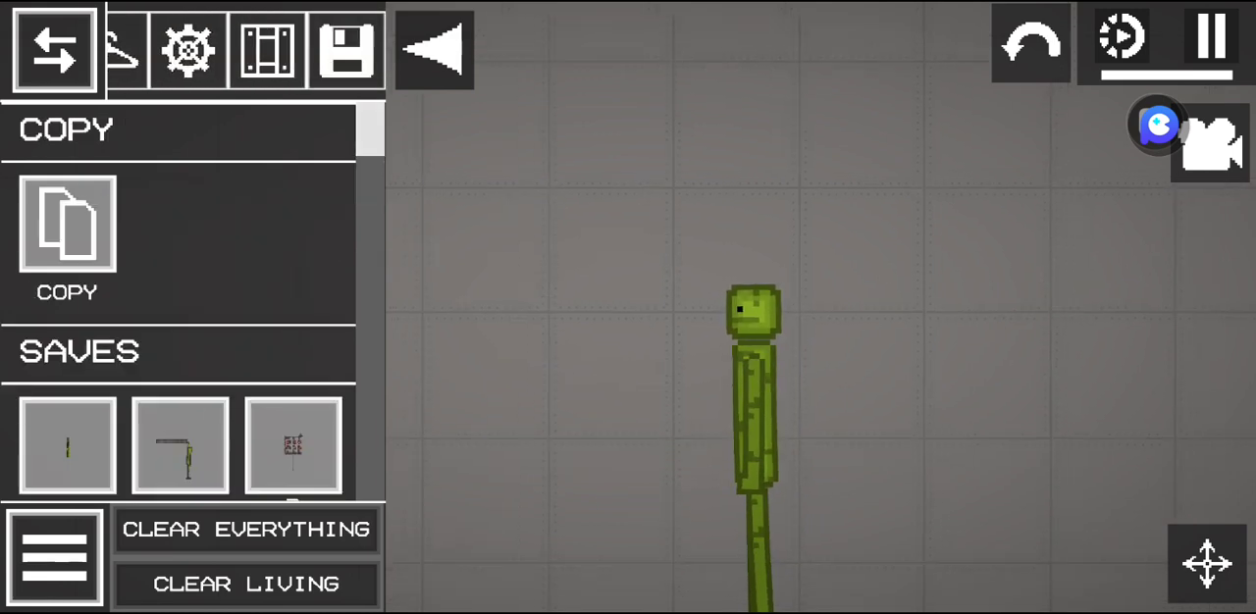
Spawn the giant yellow tentacled creature on the melon, then bring in a wheeled contraption
{"action": "scroll", "scroll_direction": "down", "scroll_amount": 3}
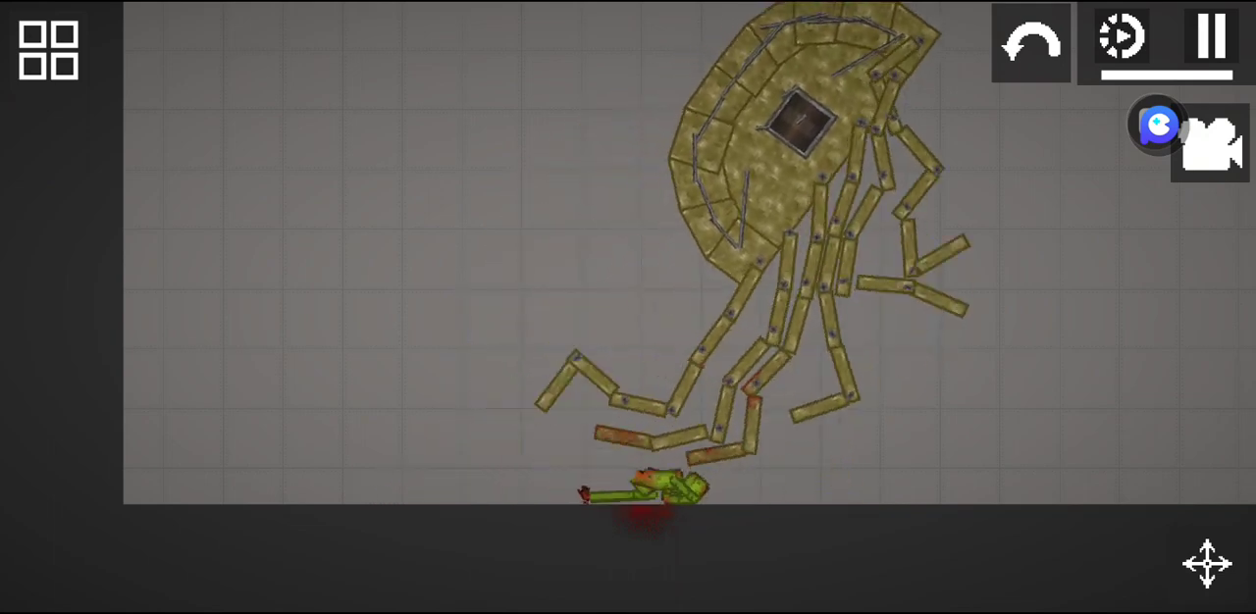
{"action": "left_click", "coordinate": [47, 49]}
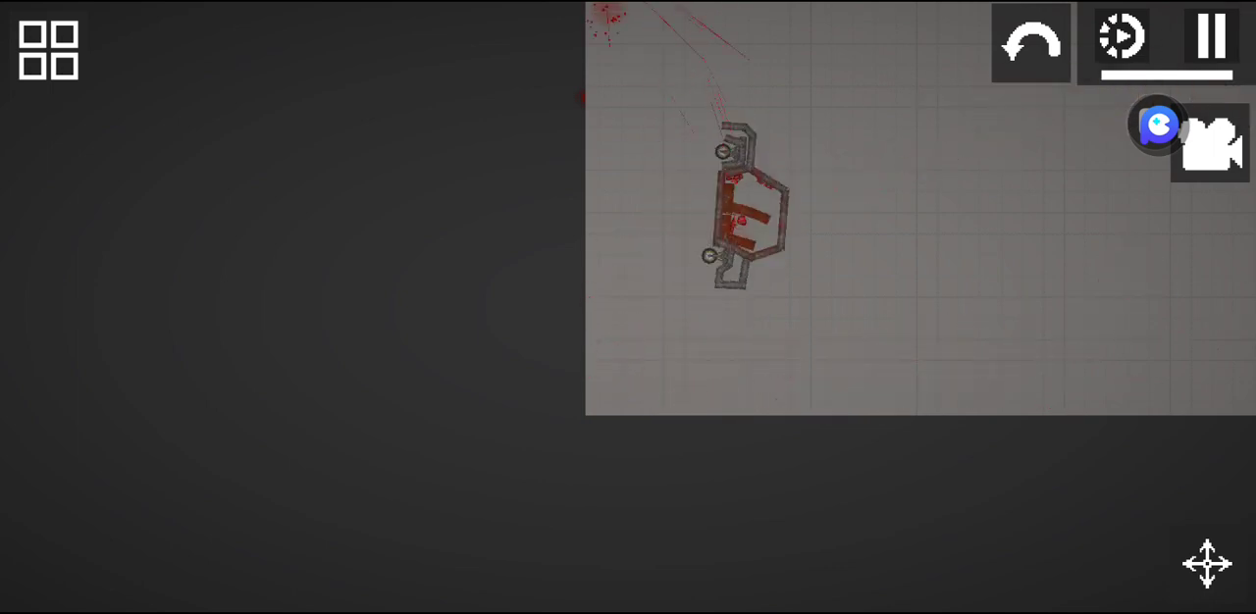
Spawn the Perfect Car save and crash-test it until it lies wrecked
{"action": "left_click", "coordinate": [48, 49]}
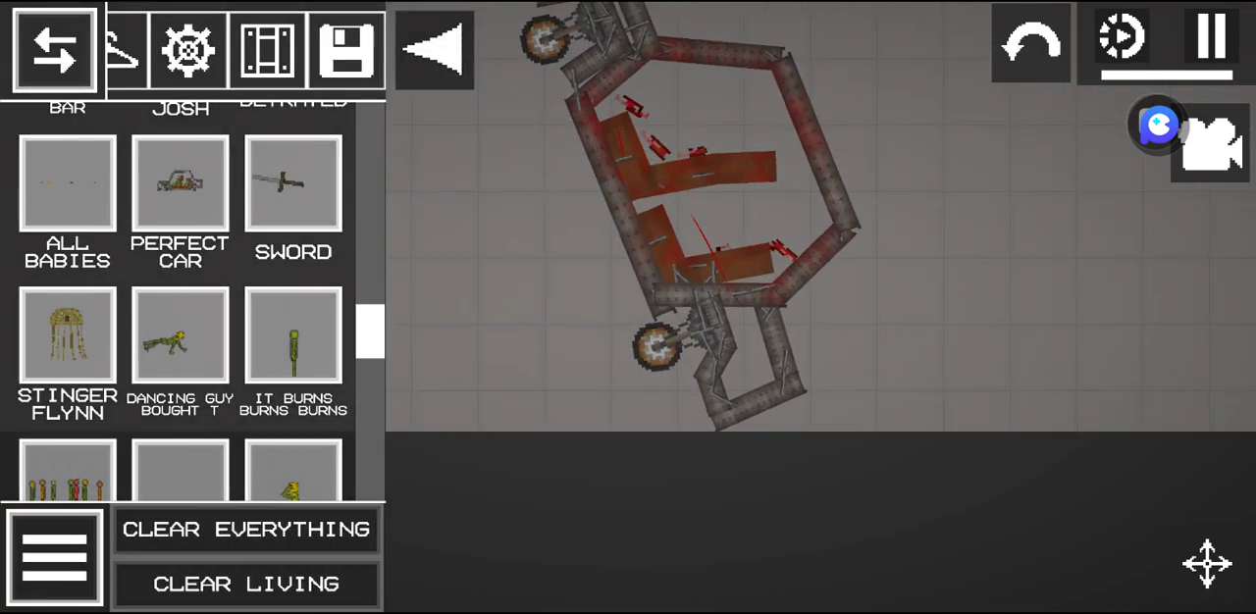
{"action": "left_click", "coordinate": [246, 530]}
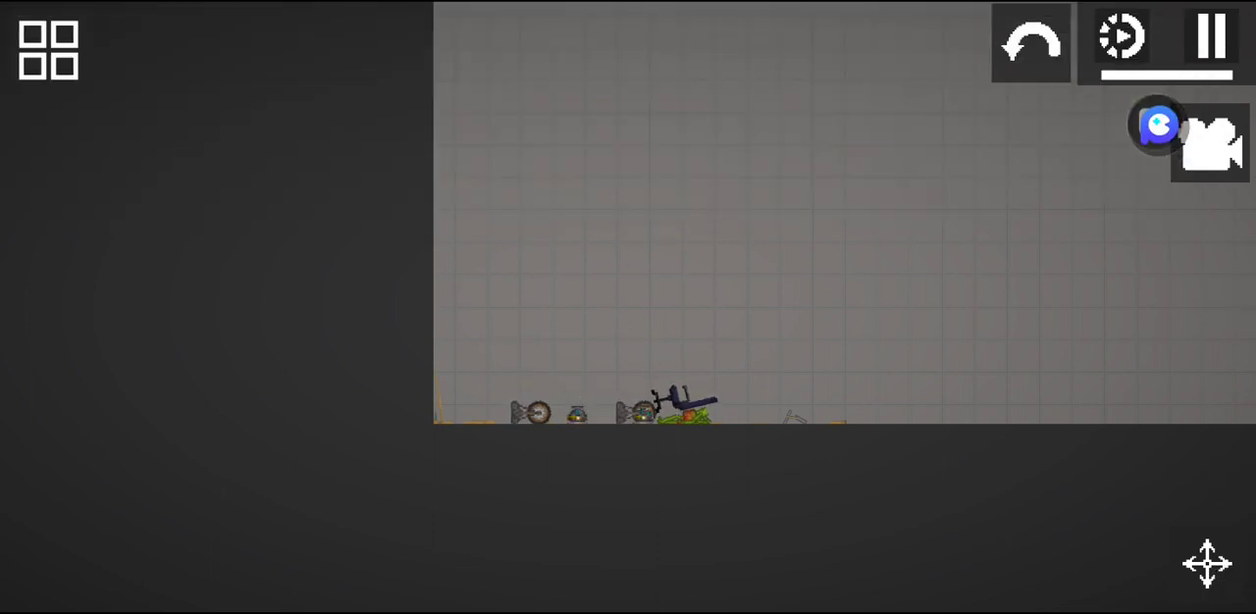
Exit to the phone's home screen and launch the Vidma Recorder app
{"action": "left_click", "coordinate": [47, 49]}
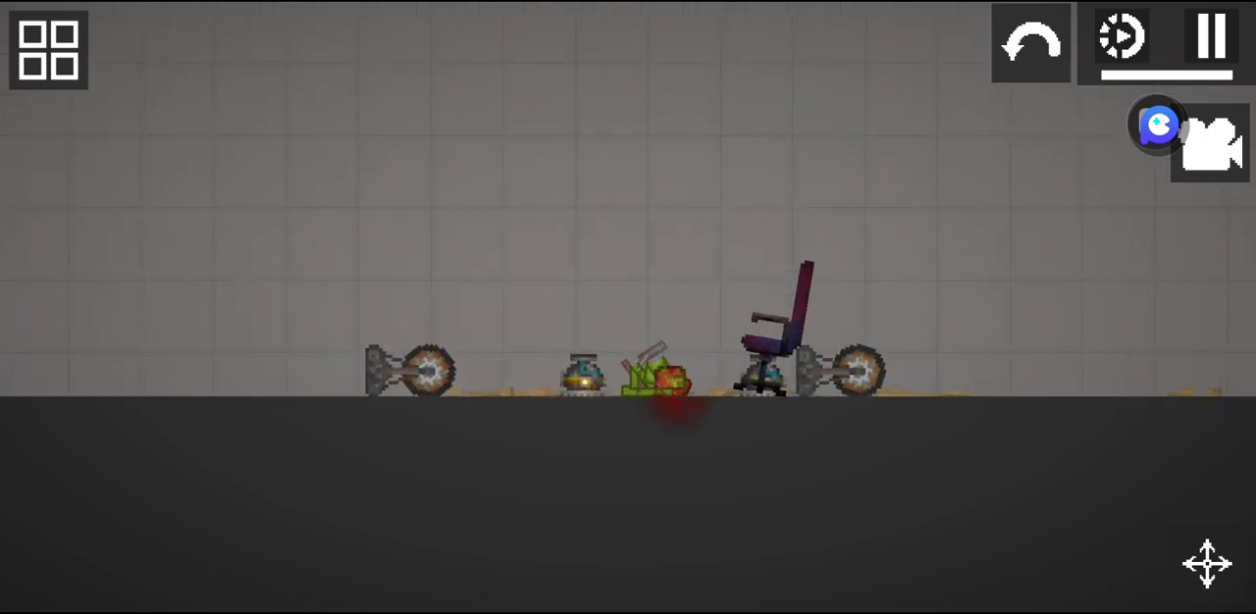
{"action": "left_click", "coordinate": [47, 49]}
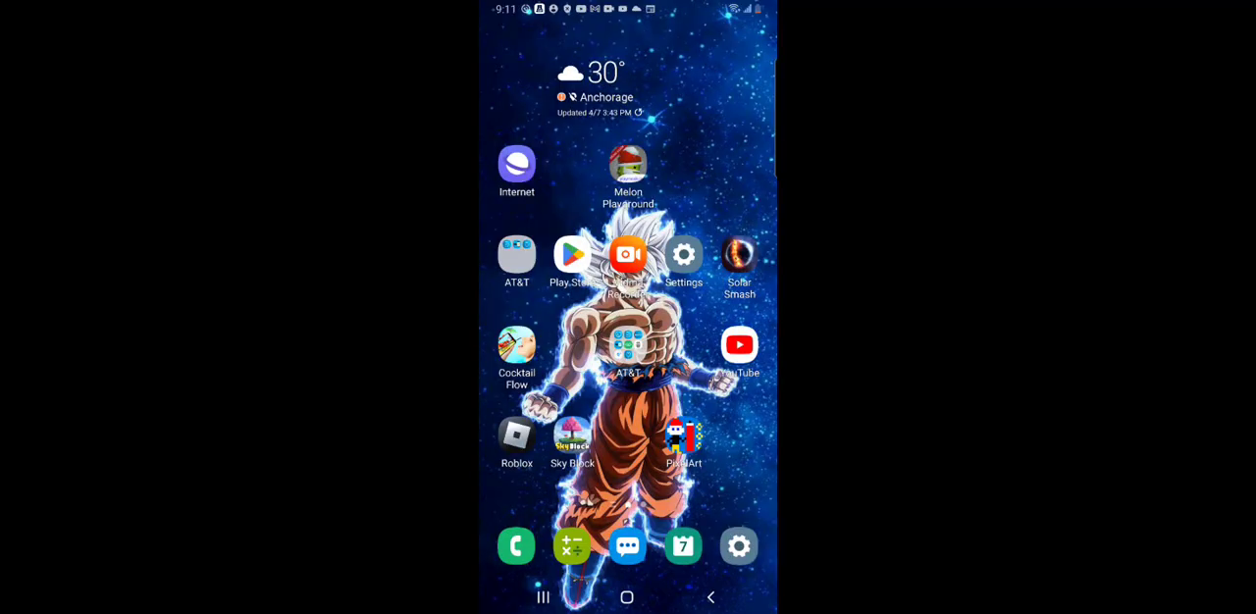
{"action": "left_click", "coordinate": [628, 255]}
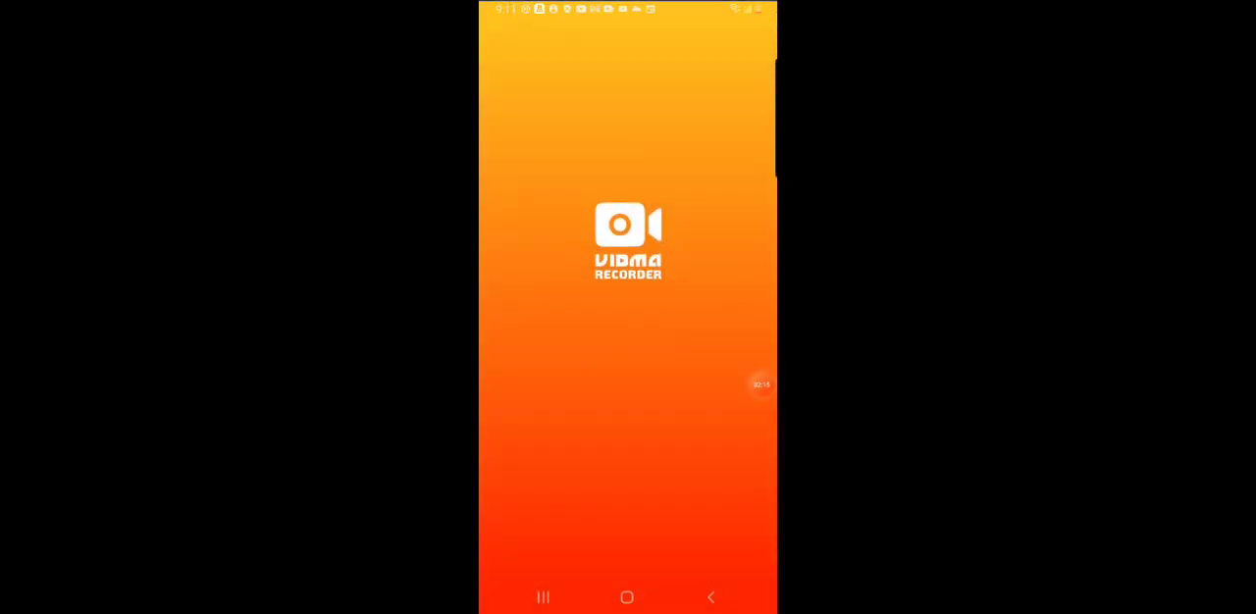